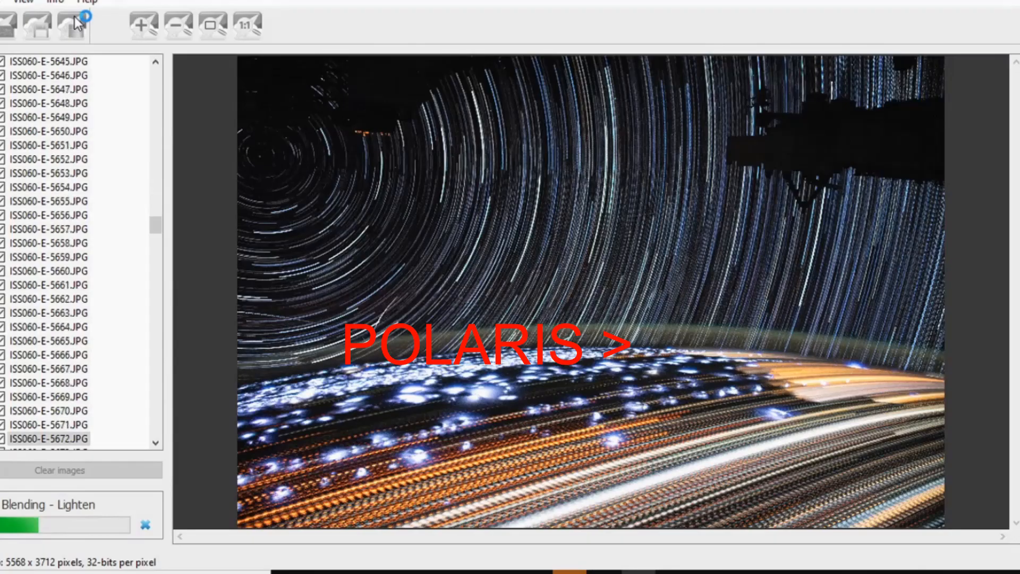
- Scroll through the ISS060 image list while the Lighten blending run progresses
scroll("down", 3)
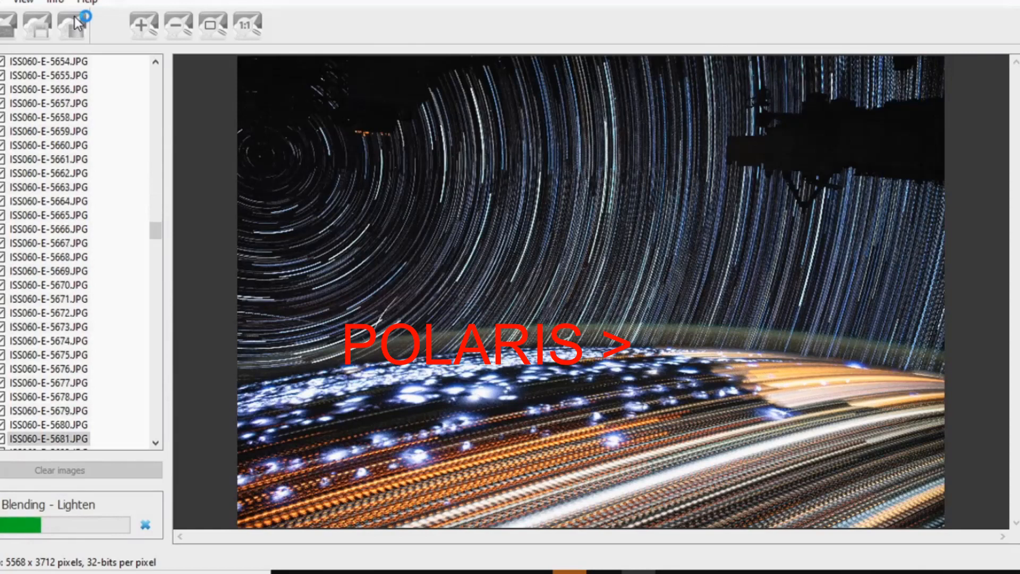
scroll("down", 3)
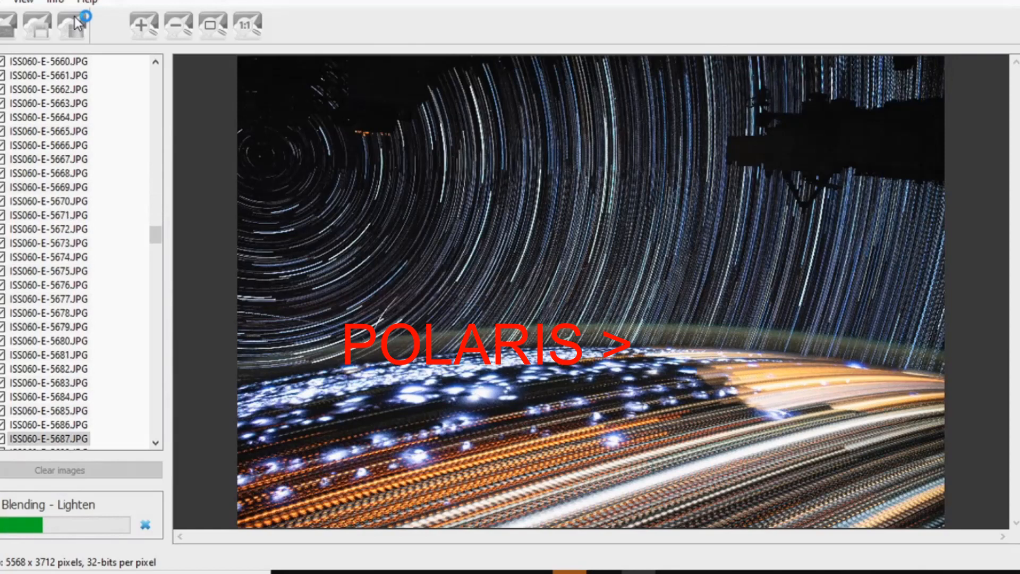
scroll("down", 3)
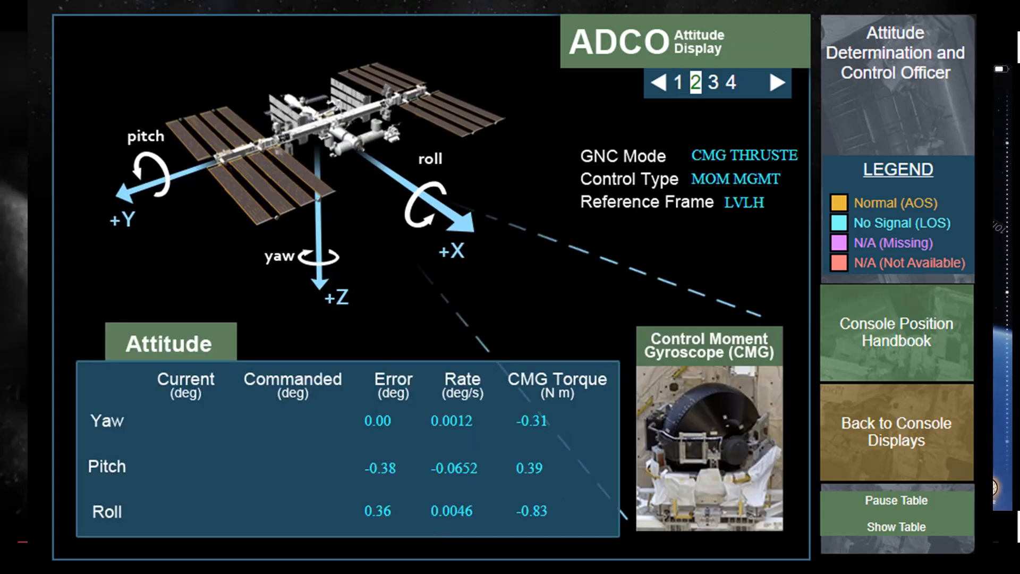
- Switch the ADCO display to page 3, the Control Moment Gyroscopes Display
left_click(714, 83)
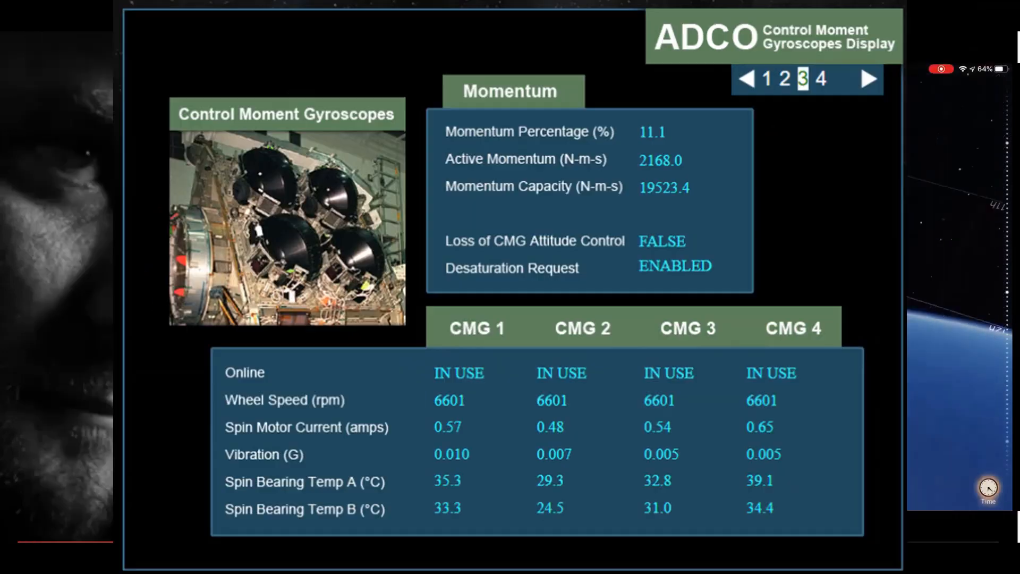